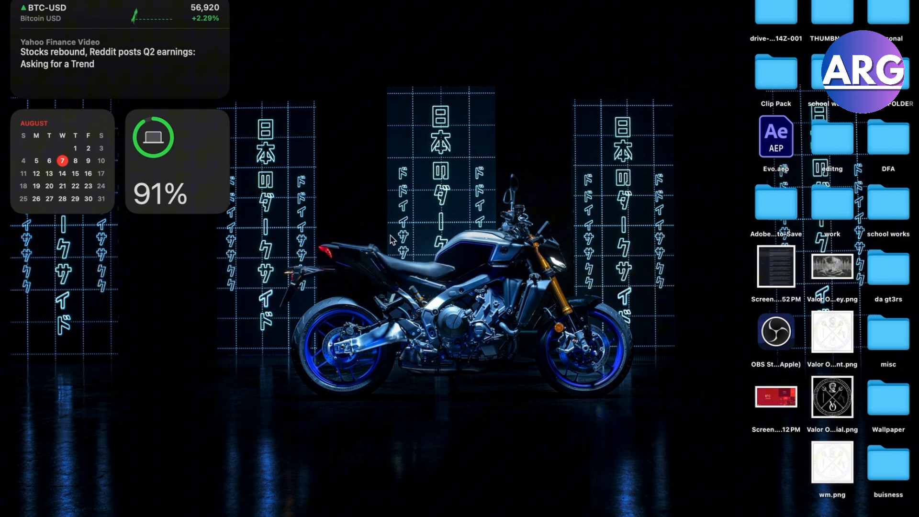
{"action": "mouse_move", "coordinate": [205, 111]}
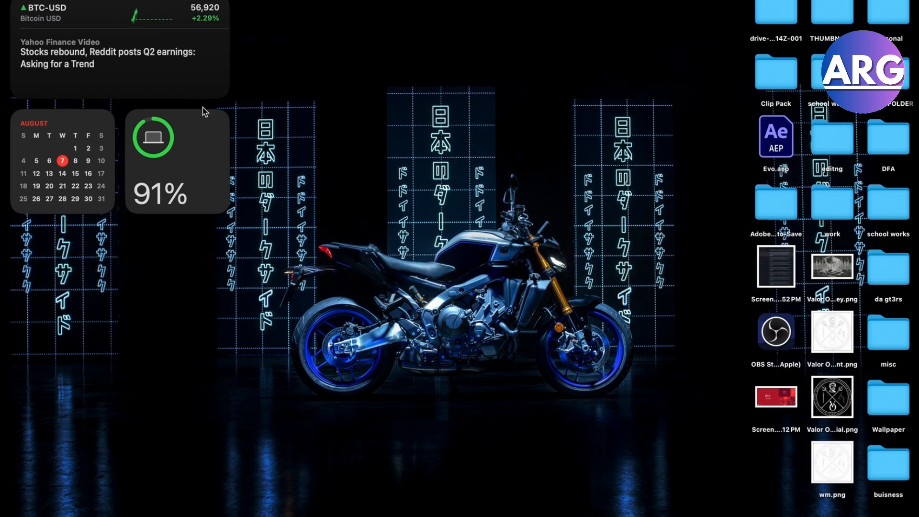
{"action": "mouse_move", "coordinate": [611, 320]}
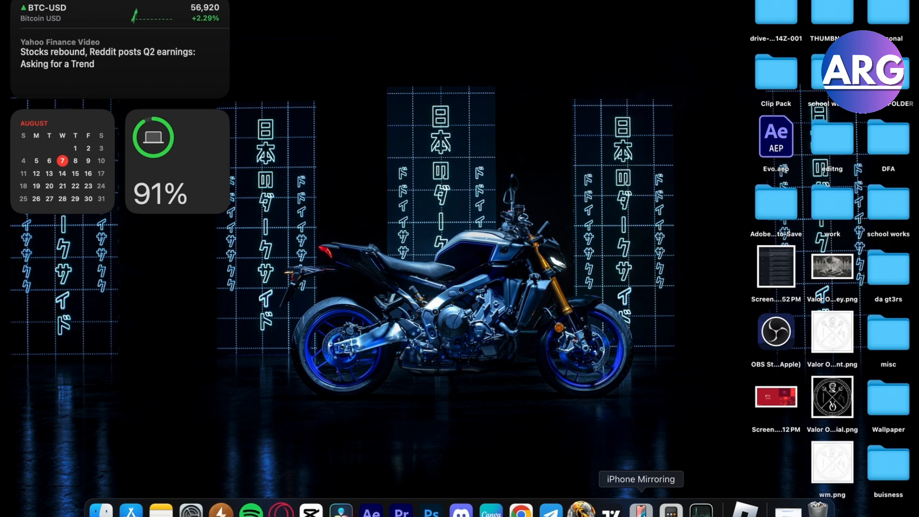
- Launch iPhone Mirroring from the Dock so the iPhone home screen appears on the desktop
{"action": "left_click", "coordinate": [640, 509]}
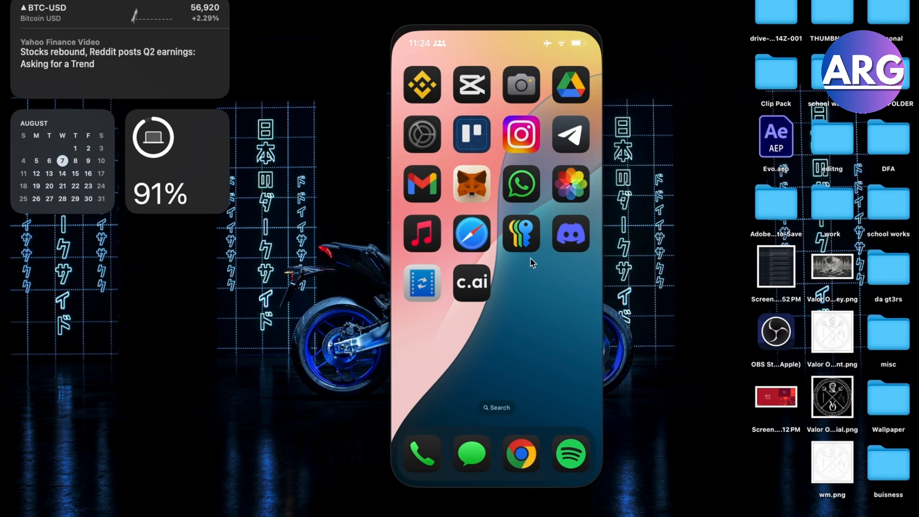
{"action": "mouse_move", "coordinate": [526, 347]}
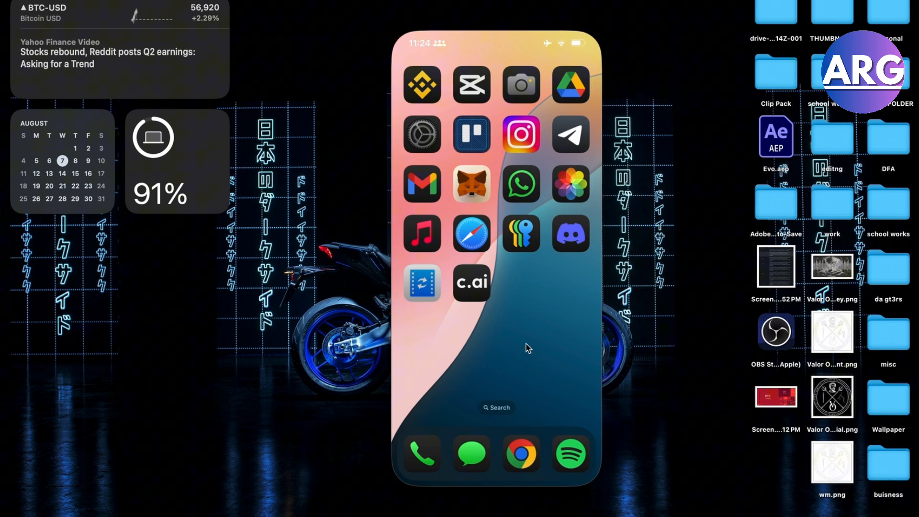
{"action": "mouse_move", "coordinate": [516, 341]}
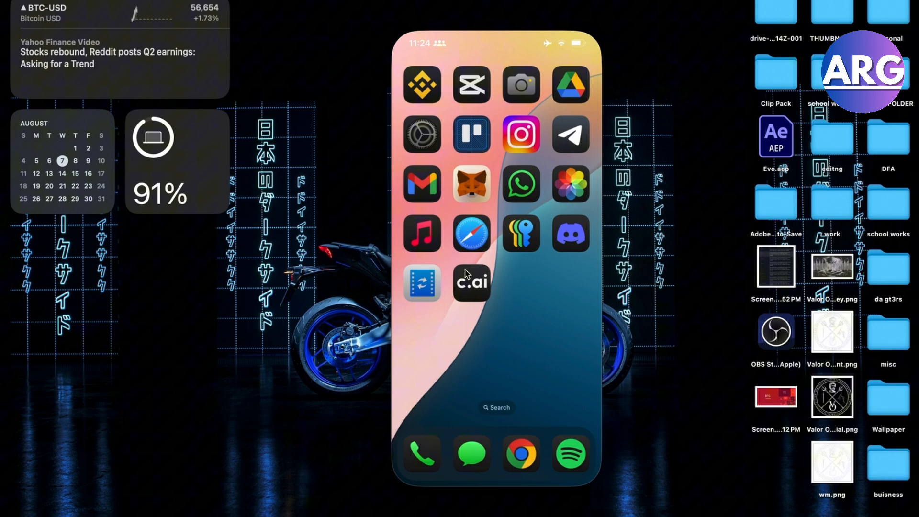
{"action": "left_click", "coordinate": [471, 284]}
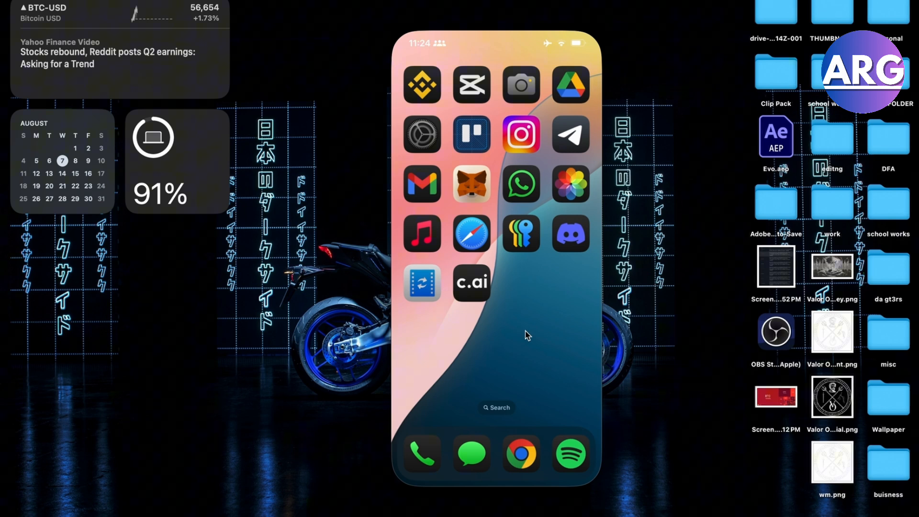
{"action": "mouse_move", "coordinate": [487, 69]}
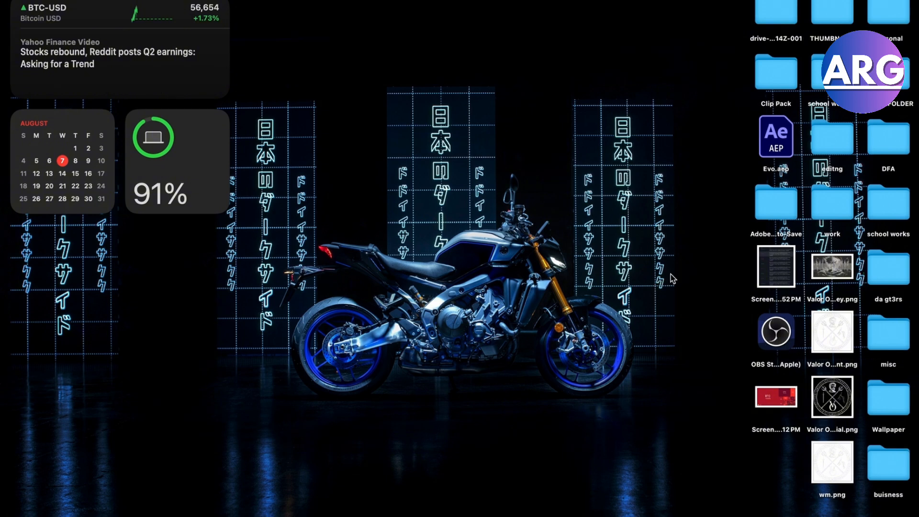
{"action": "mouse_move", "coordinate": [640, 505]}
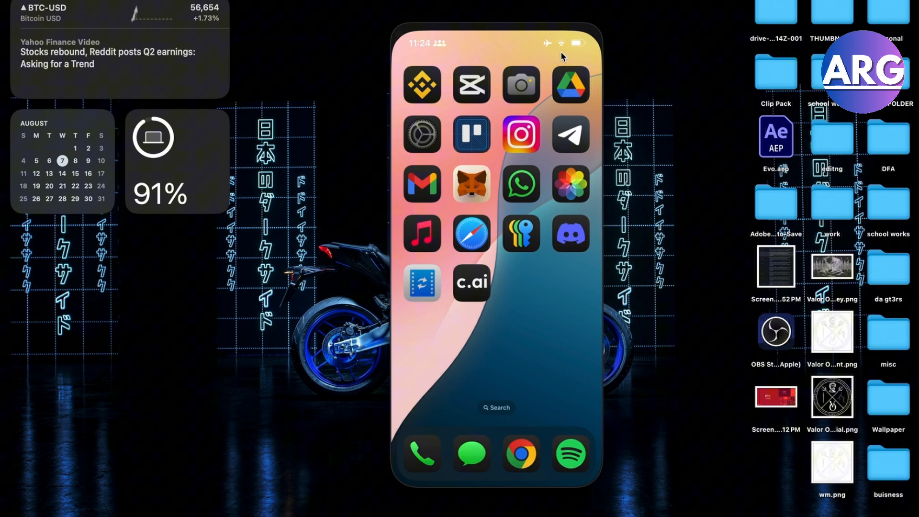
{"action": "mouse_move", "coordinate": [565, 72]}
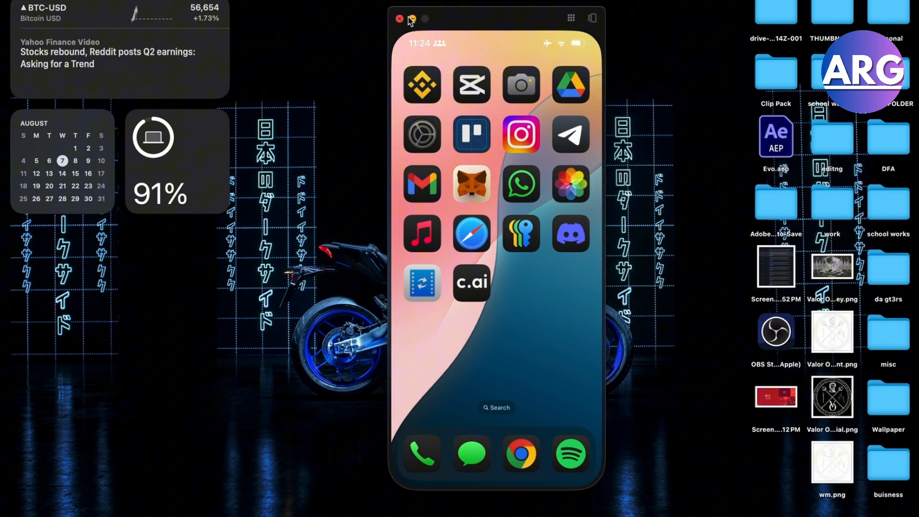
- Close the mirrored iPhone window and relaunch the app to the locked, password-waiting screen
{"action": "left_click", "coordinate": [400, 18]}
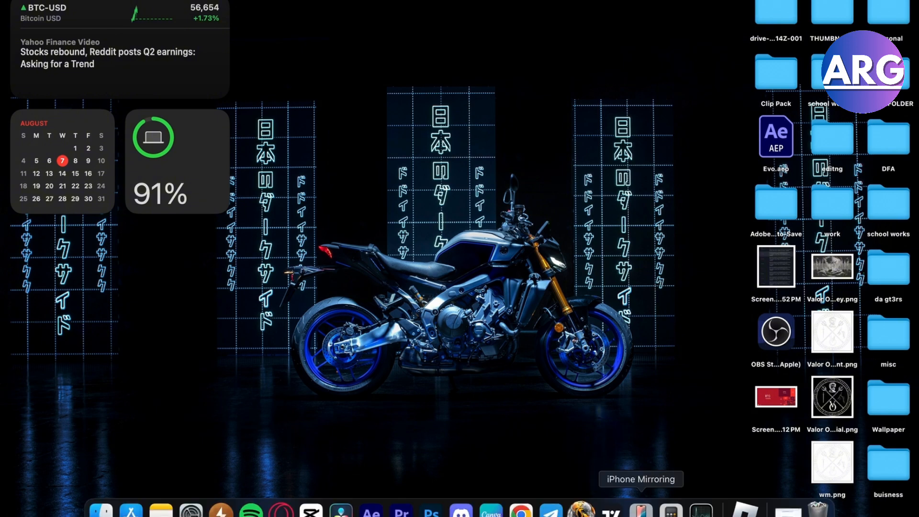
{"action": "left_click", "coordinate": [641, 508]}
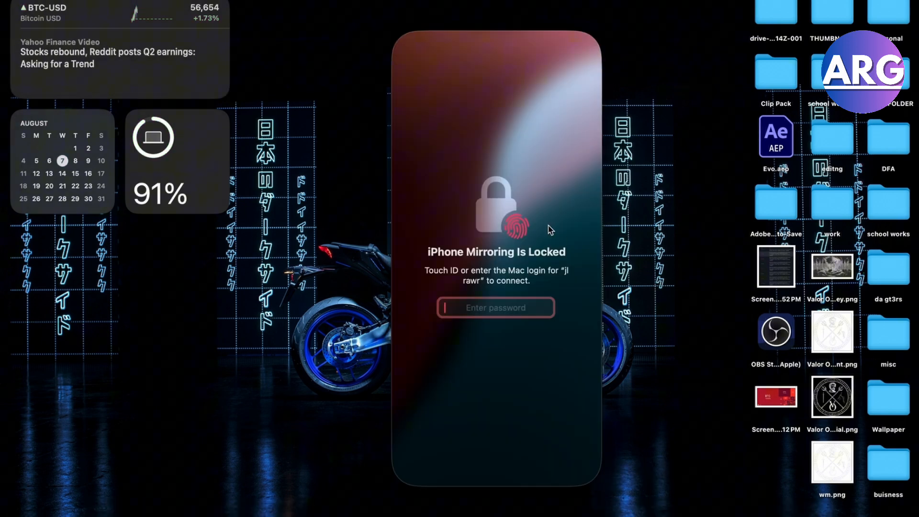